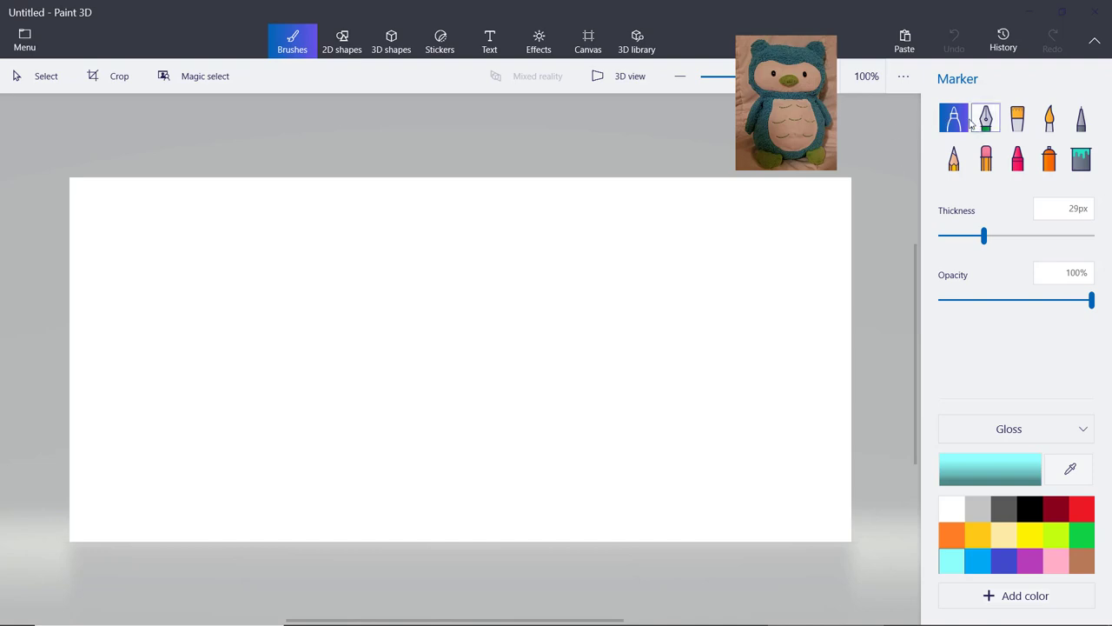
# - Select the Oil brush and paint a small teal test dab on the canvas
pyautogui.click(1049, 158)
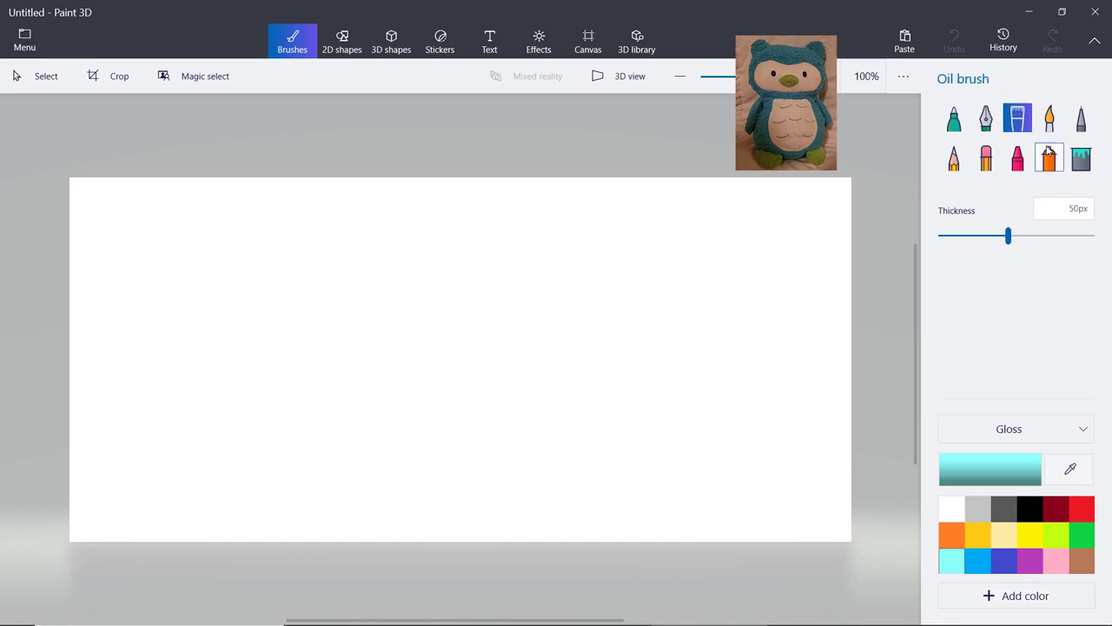
pyautogui.moveTo(1008, 235); pyautogui.dragTo(967, 236)
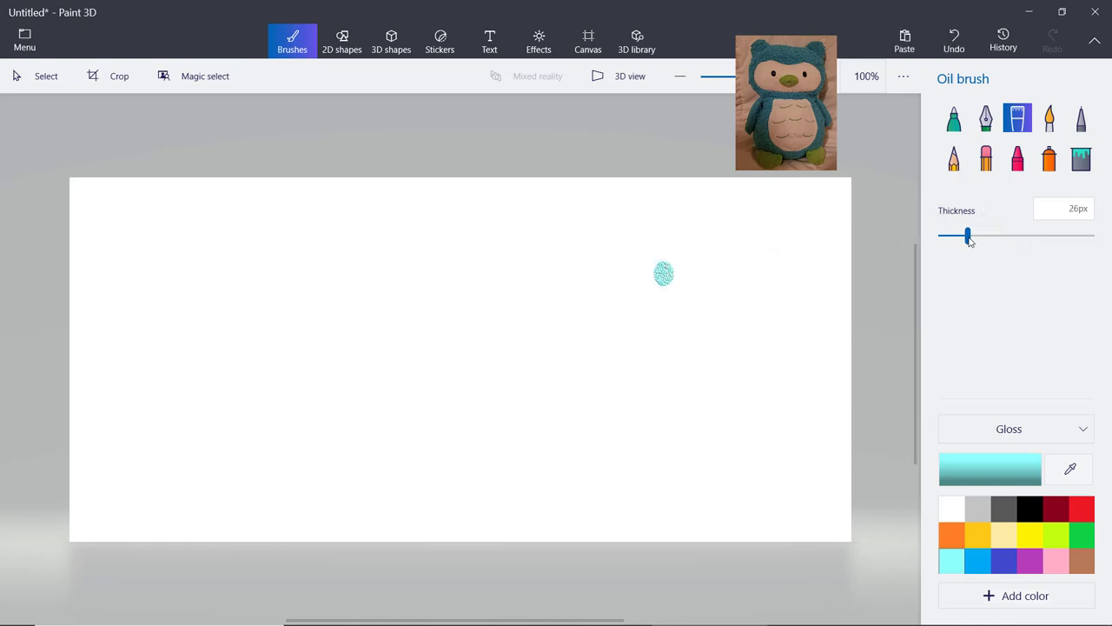
# - Set up a wide Marker at 30% opacity after removing the test dab
pyautogui.click(954, 119)
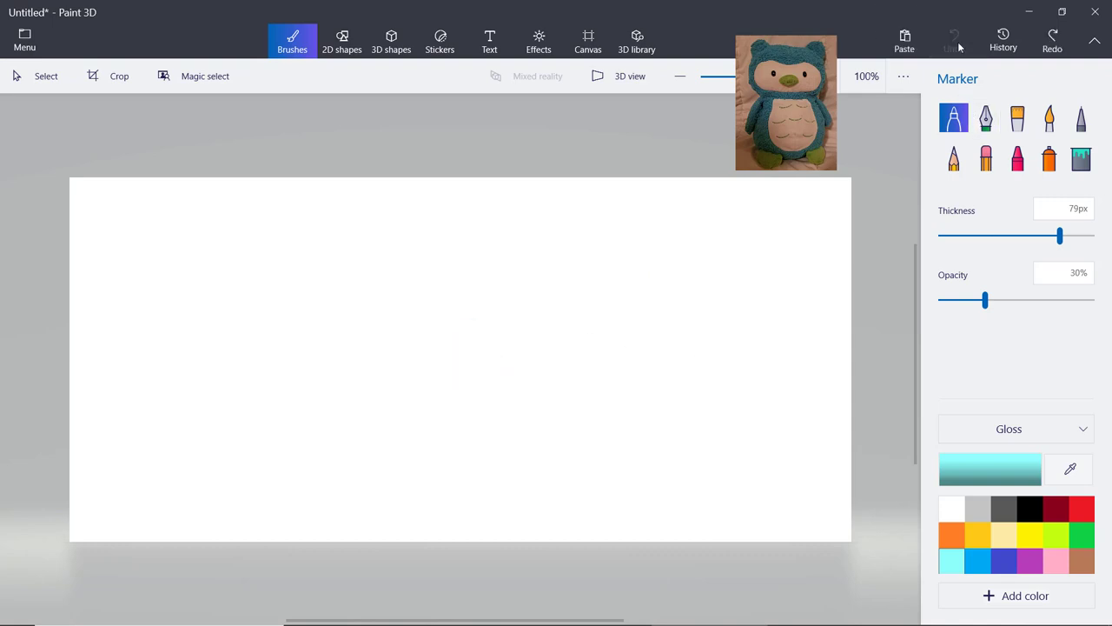
pyautogui.click(1016, 119)
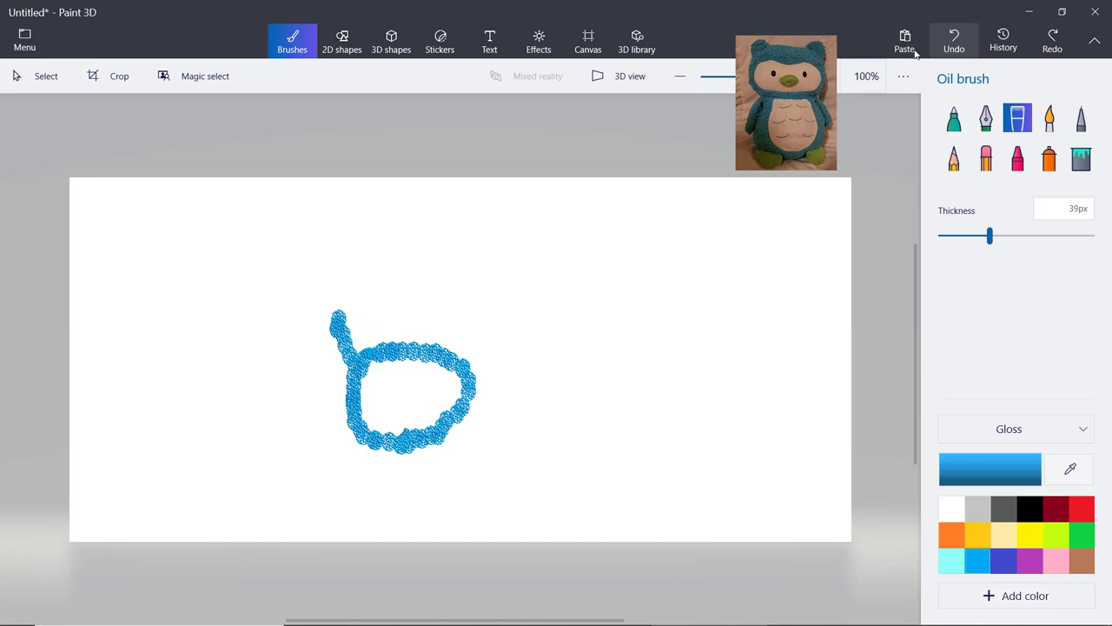
# - Draw a thick blue oil stroke rising from the body up toward the owl's head
pyautogui.click(954, 41)
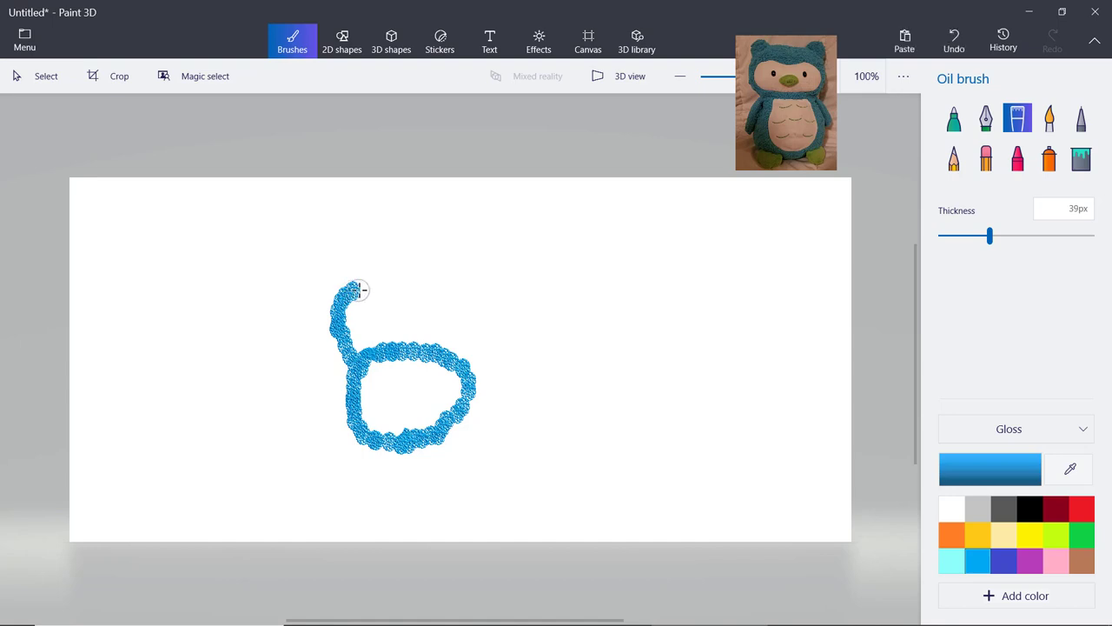
pyautogui.moveTo(356, 291); pyautogui.dragTo(426, 260)
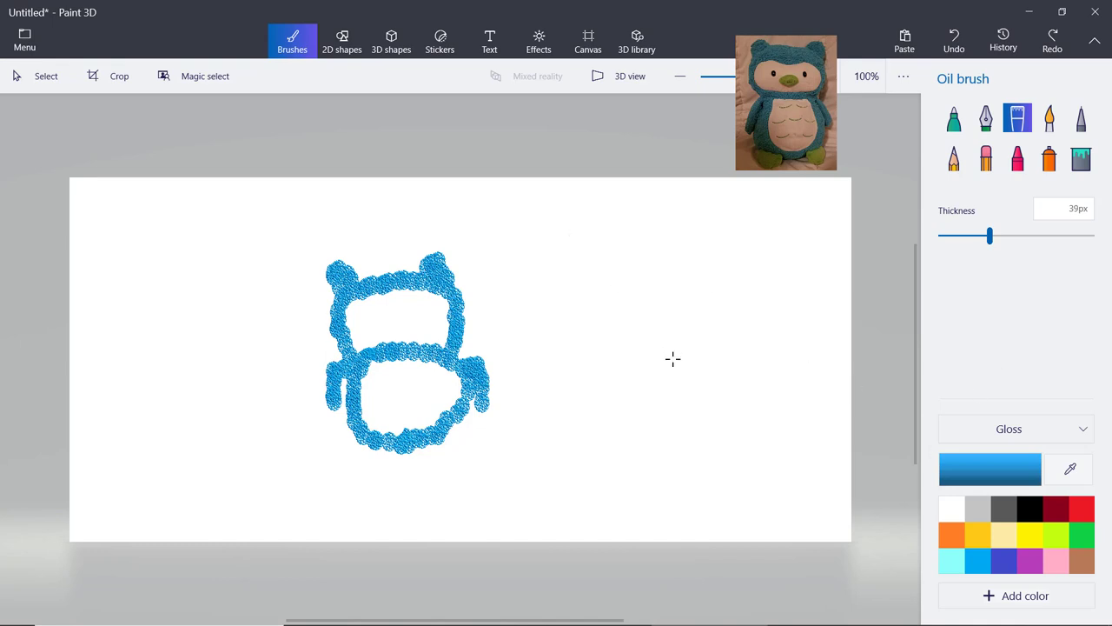
pyautogui.click(954, 119)
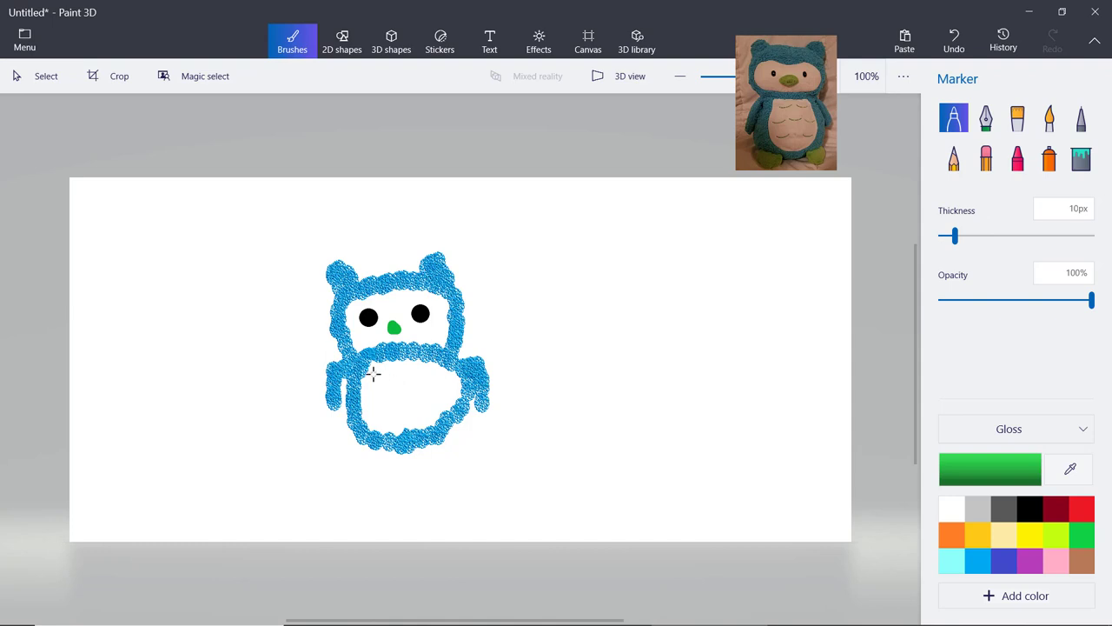
# - Draw the first wavy green stripe across the owl's belly with the Marker
pyautogui.moveTo(373, 382); pyautogui.dragTo(412, 404)
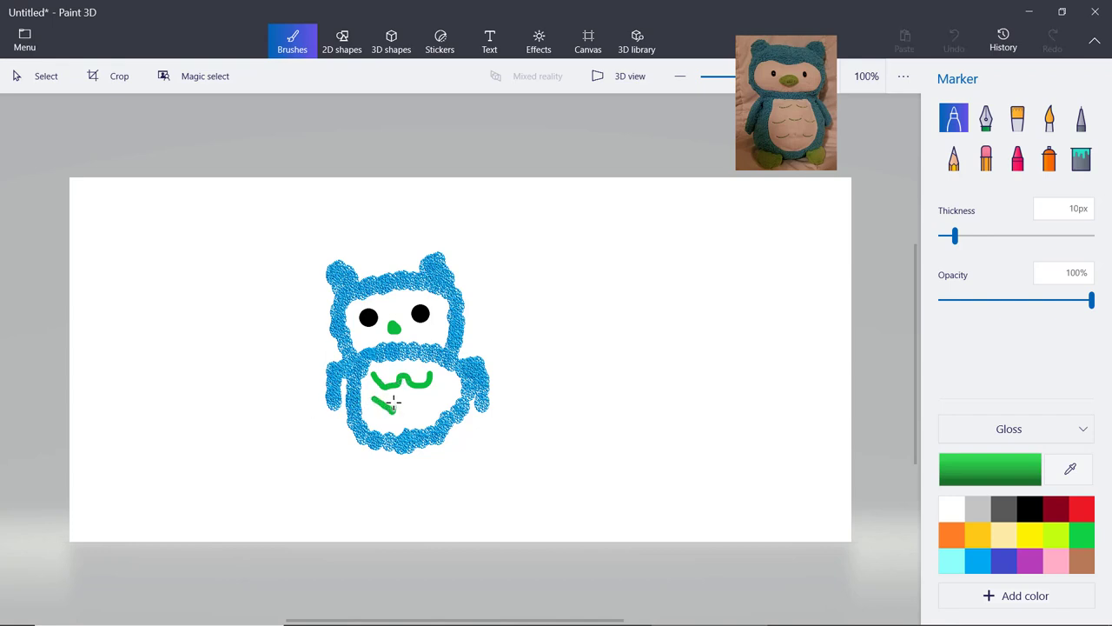
pyautogui.click(1081, 158)
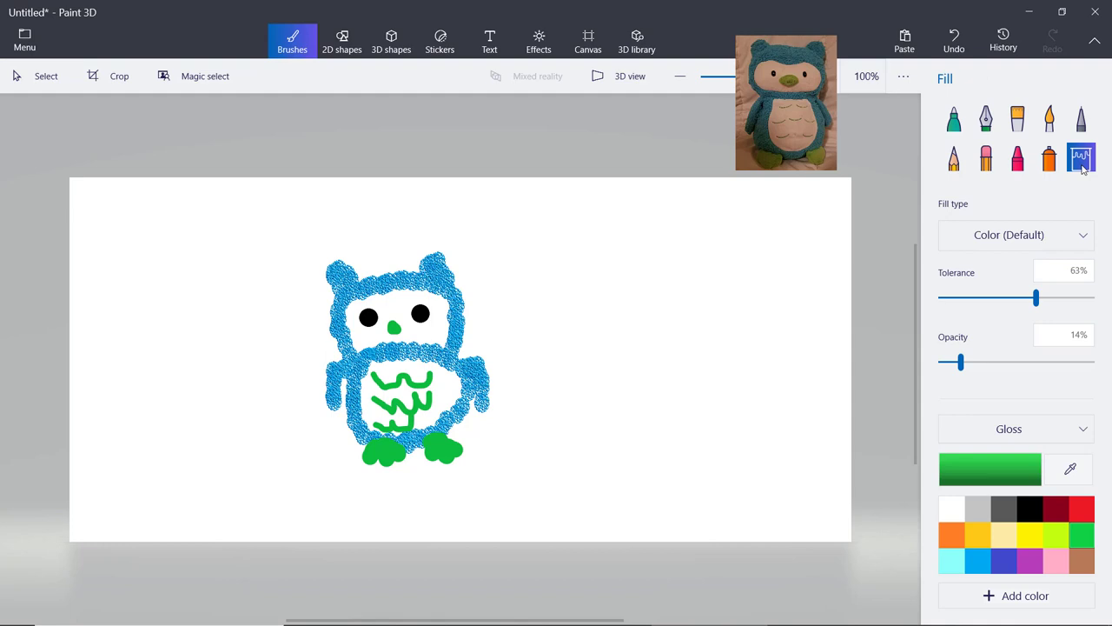
# - Adjust the Fill tool's Opacity slider down to 22% for the pale aqua colour
pyautogui.moveTo(960, 363); pyautogui.dragTo(983, 362)
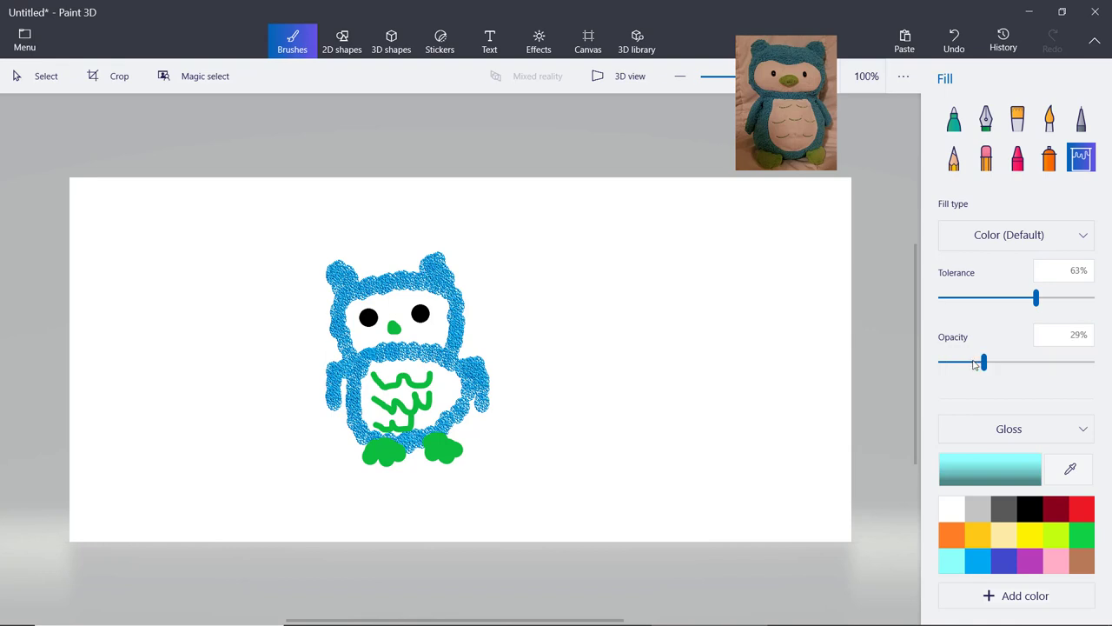
pyautogui.moveTo(985, 363); pyautogui.dragTo(973, 363)
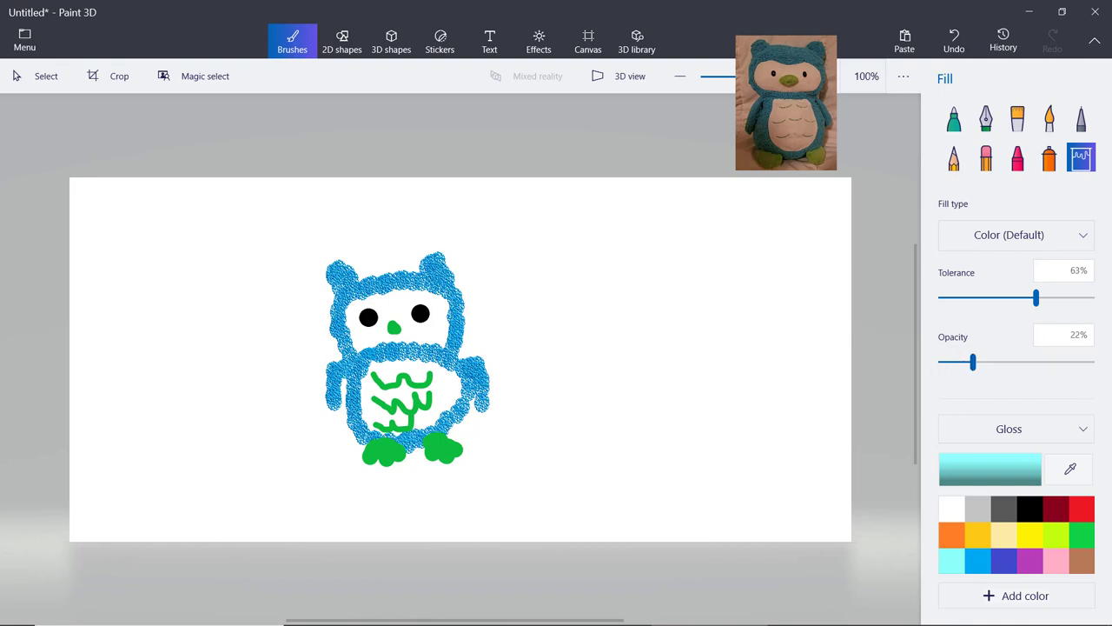
pyautogui.moveTo(981, 265)
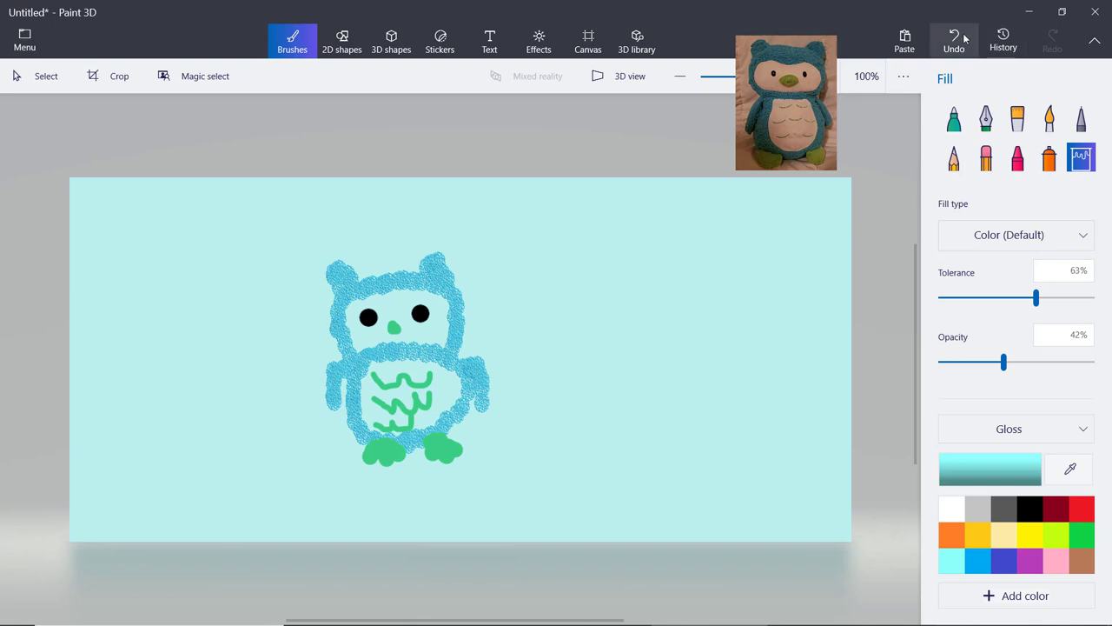
# - Set the Fill opacity to 28% for a lighter aqua background wash
pyautogui.moveTo(1004, 362); pyautogui.dragTo(983, 363)
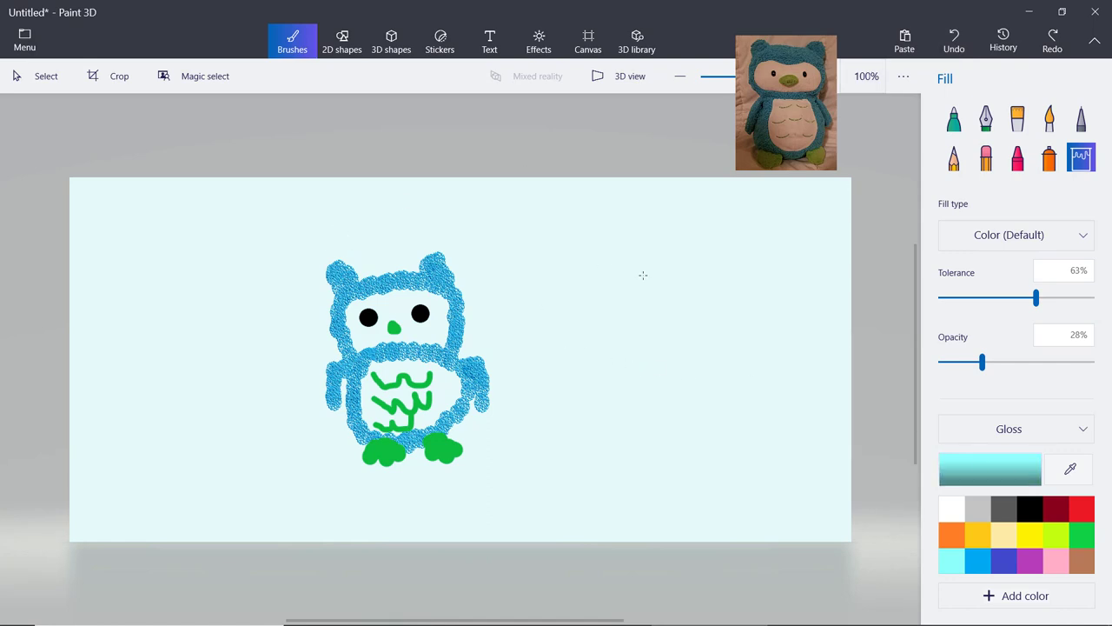